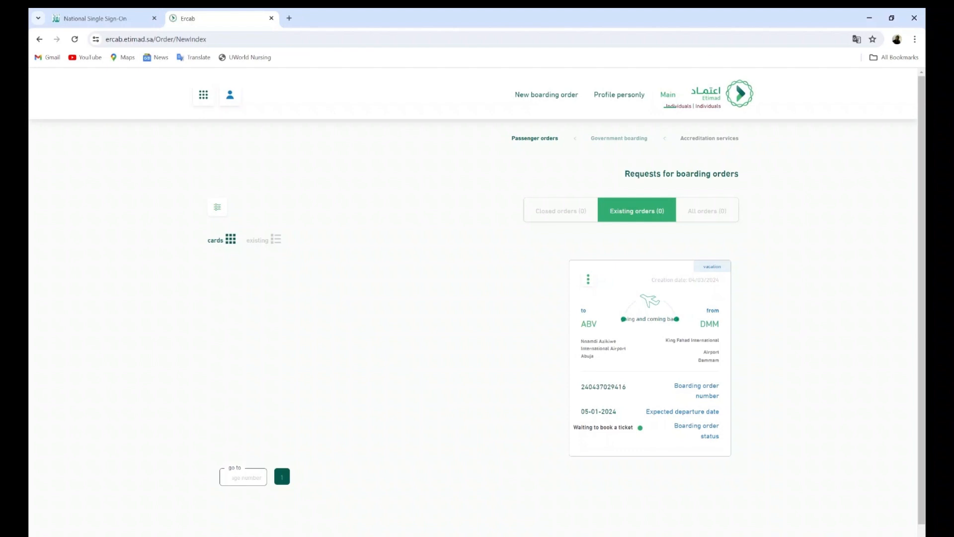
Show the action menu for the DMM–ABV boarding order card.
left_click(587, 279)
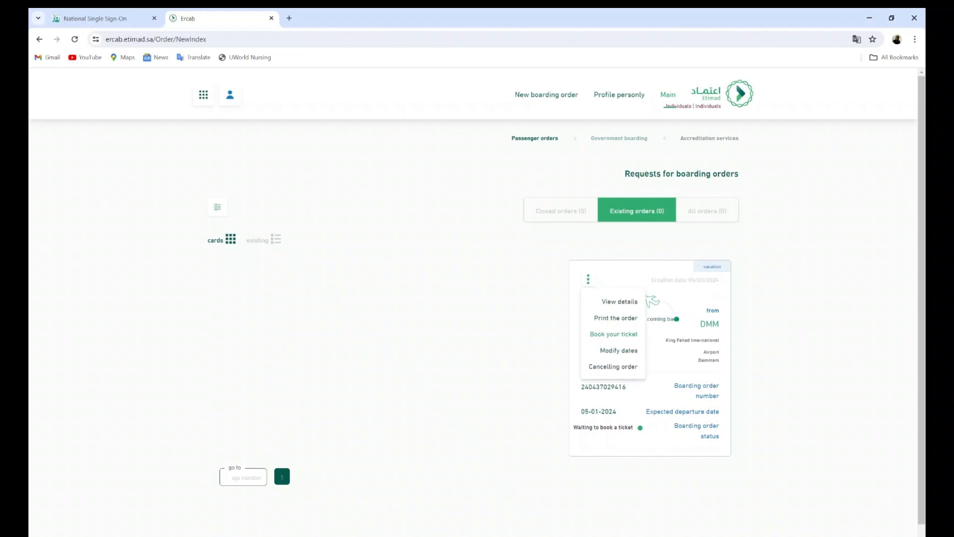
left_click(613, 334)
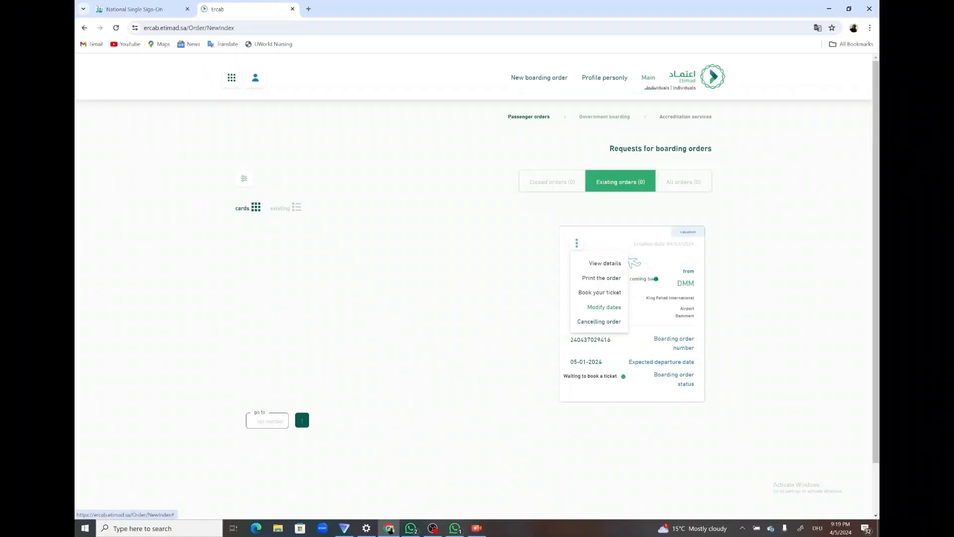
Set the go date to 11/05/2024, keeping the return date 10/06/2024.
left_click(604, 307)
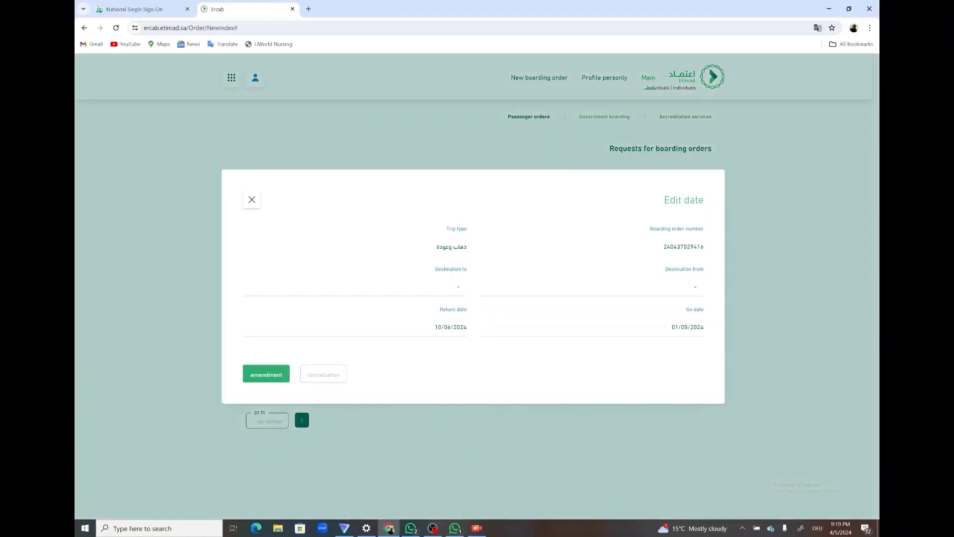
left_click(684, 327)
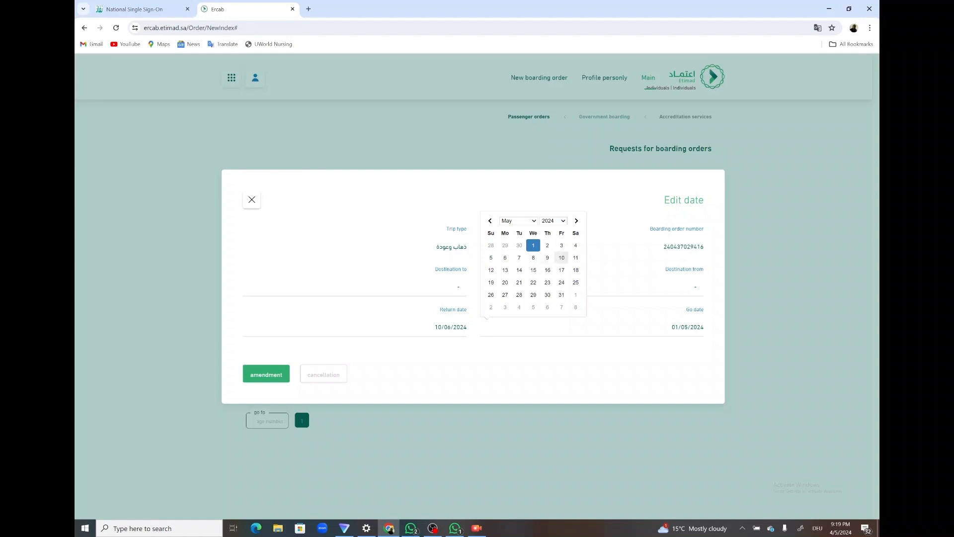
left_click(576, 257)
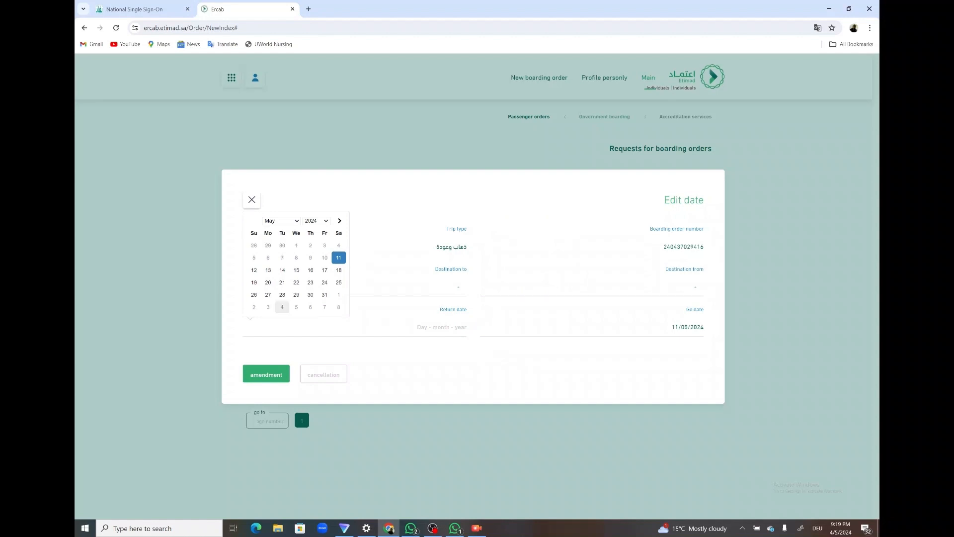
left_click(281, 220)
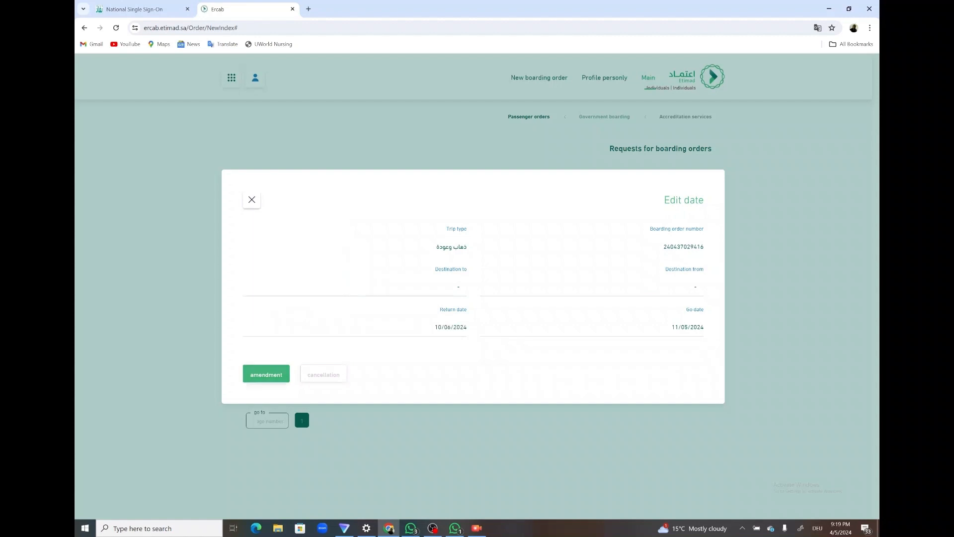
Submit the amended dates in the Edit date dialog.
left_click(266, 374)
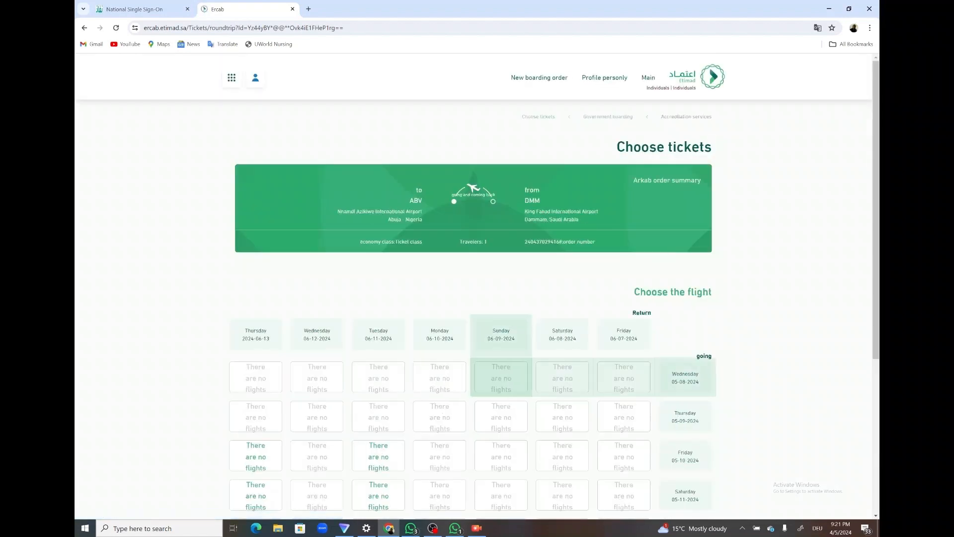
Scroll to the Saudia DMM–ABV departure flights for Monday 05/13/2024.
scroll("down", 3)
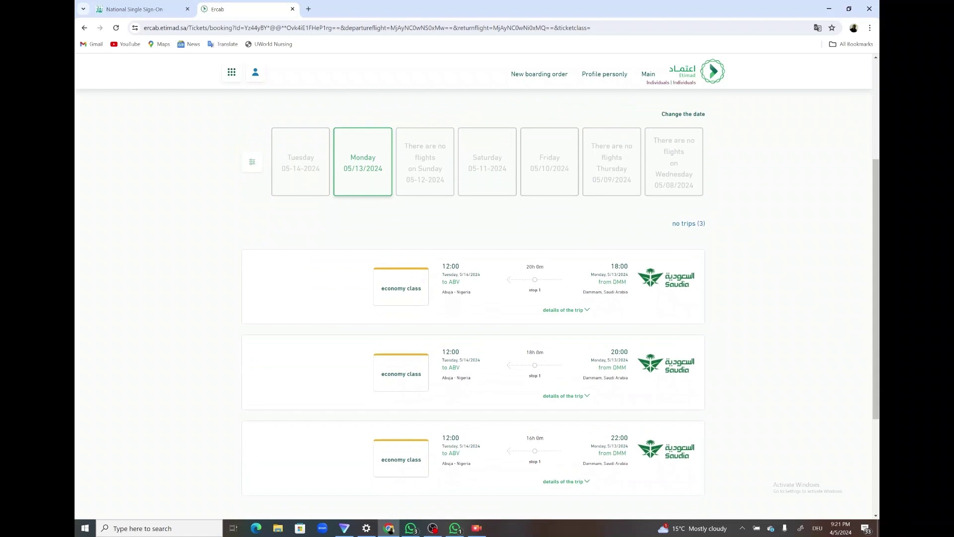
Select economy on the 18:00 Saudia departure and view the 06-11-2024 return flights.
left_click(563, 310)
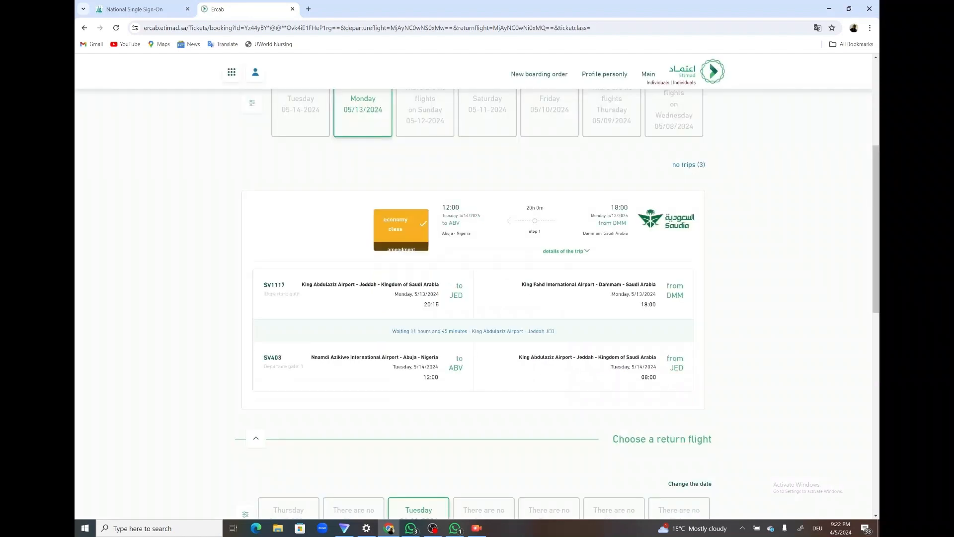
scroll("down", 3)
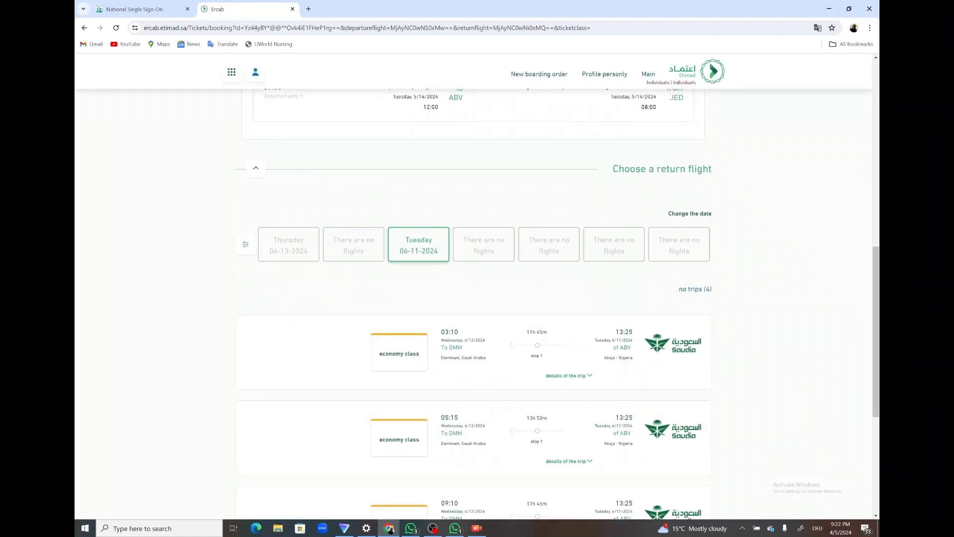
scroll("down", 3)
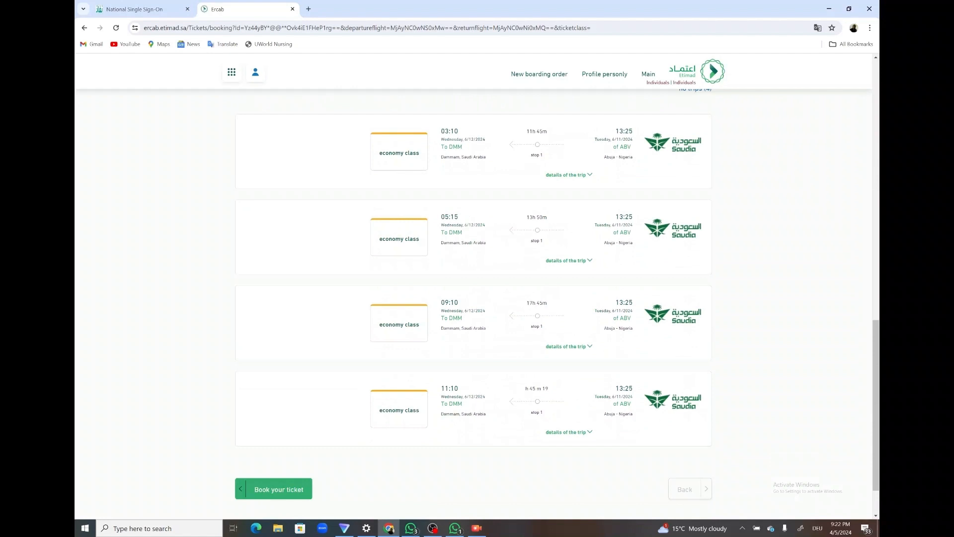